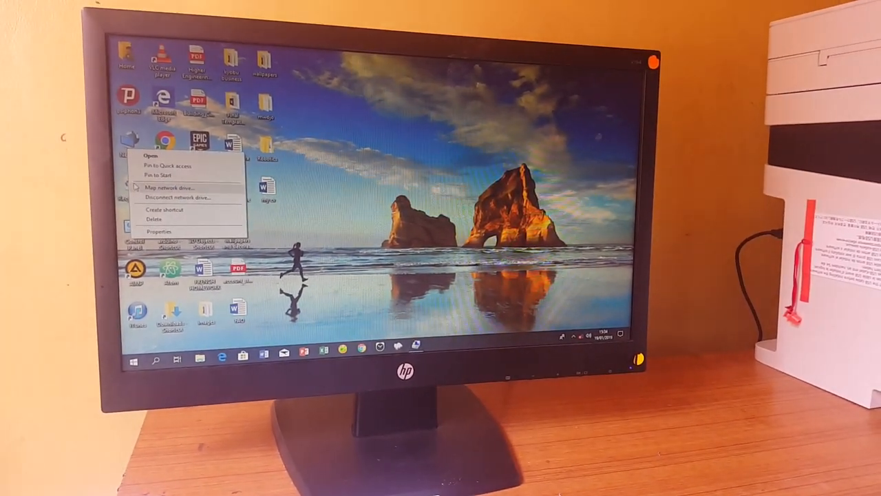
- Bring up Computer Management and This PC listing the CANON_UTIL disc in DVD drive F
right_click(344, 193)
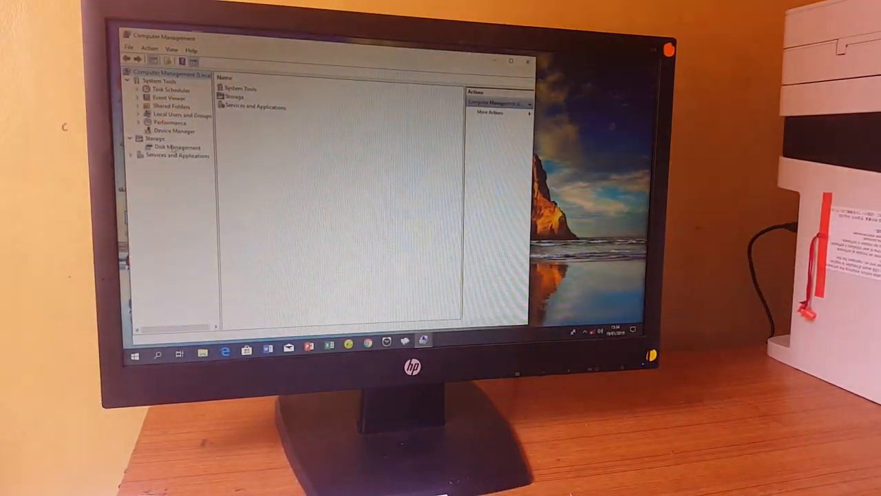
left_click(172, 130)
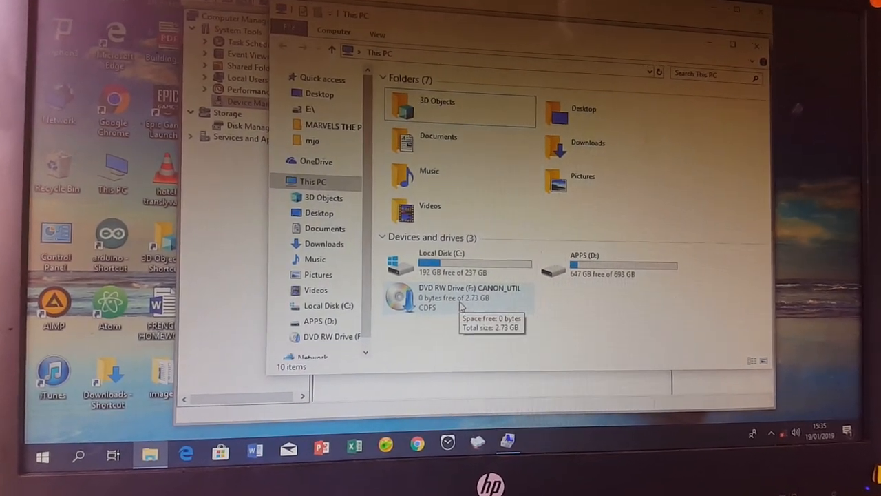
- Launch setup from CANON_UTIL, accept English (UK), choose Easy Installation with USB Connection
double_click(447, 293)
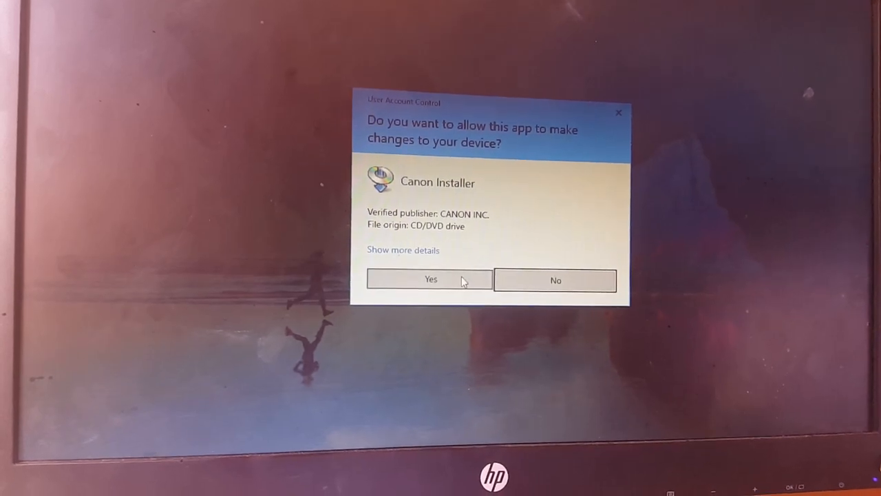
left_click(430, 279)
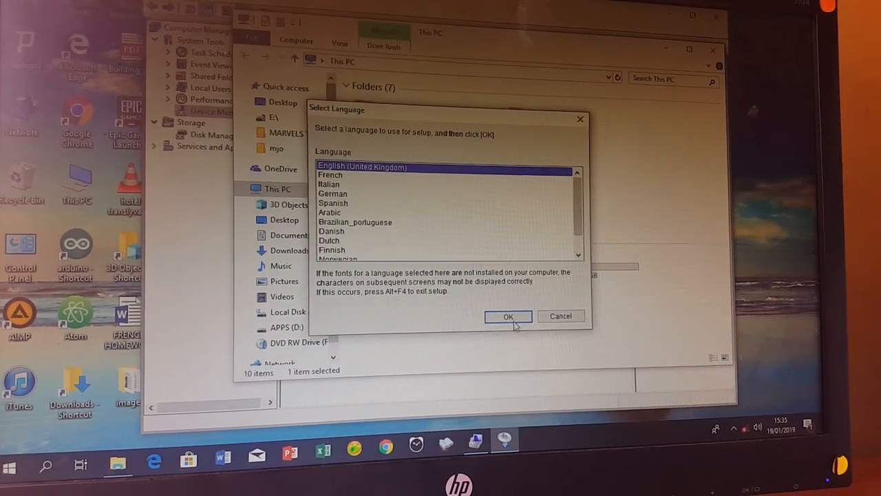
left_click(508, 316)
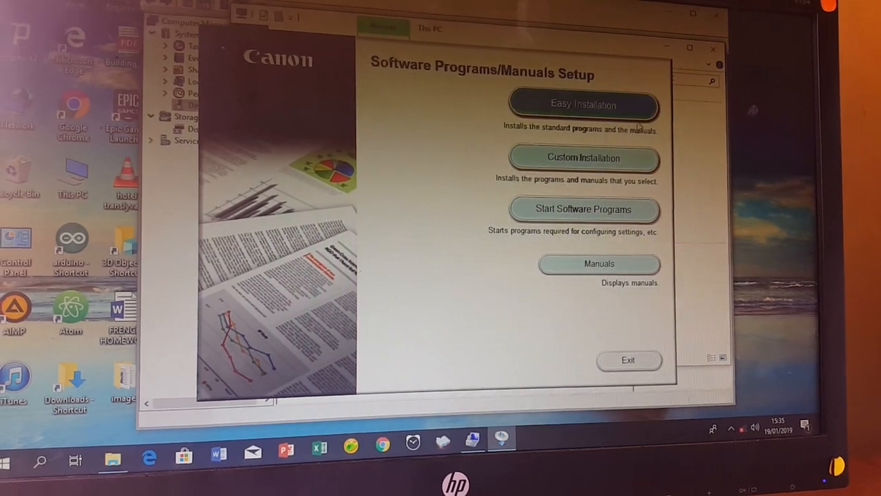
left_click(584, 105)
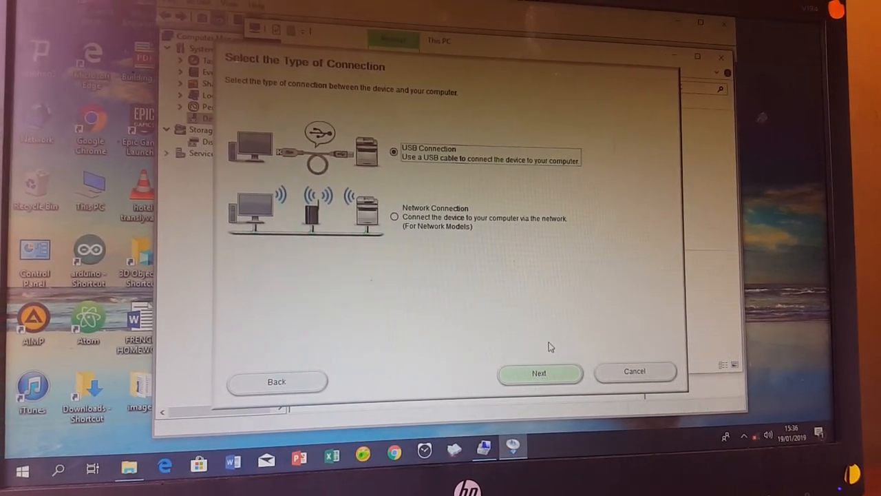
left_click(539, 372)
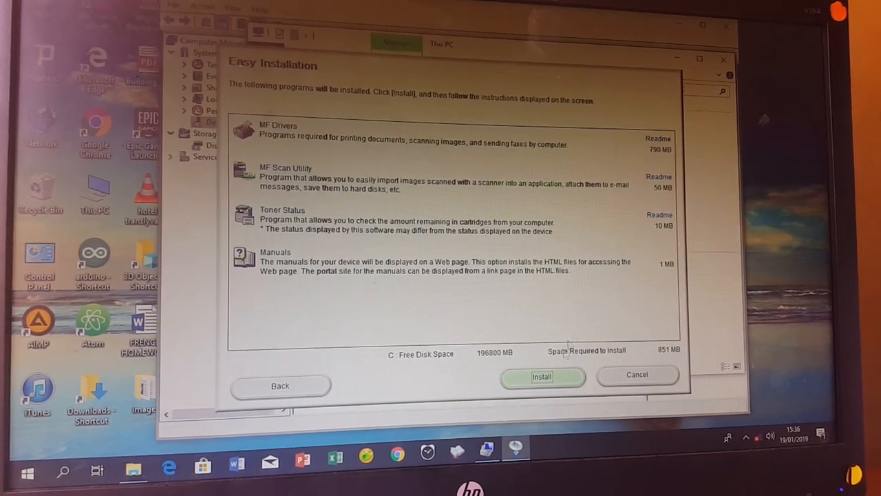
- Install MF Drivers and MF Scan Utility, skipping the wait for the USB device to connect
left_click(542, 377)
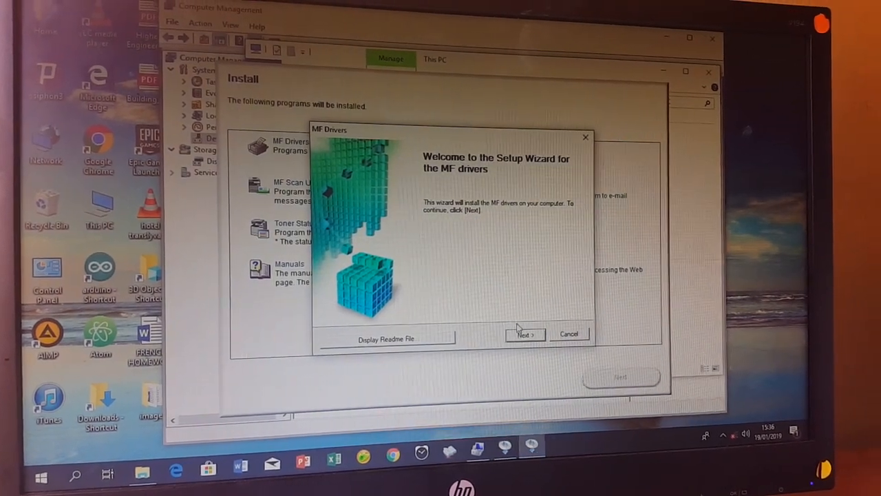
left_click(525, 334)
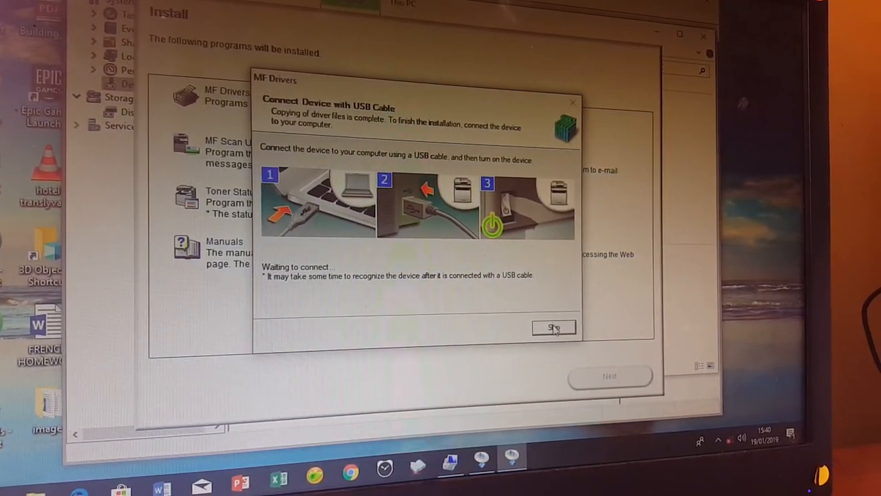
left_click(554, 326)
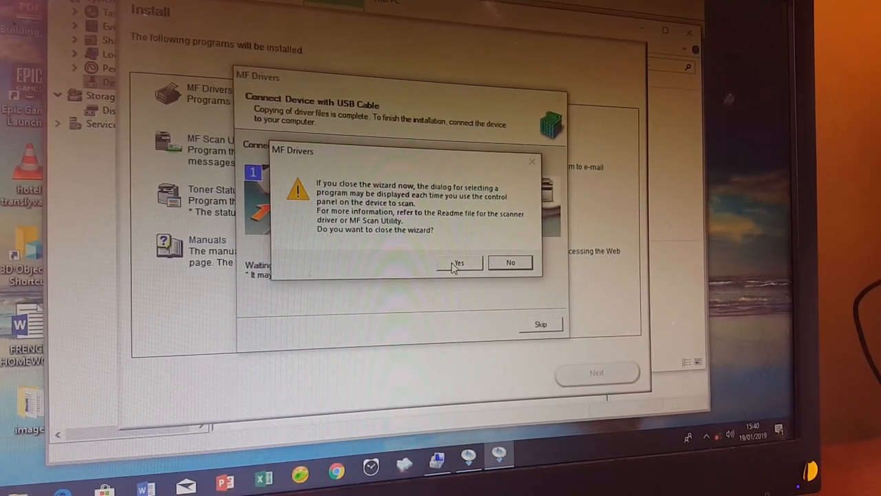
left_click(458, 262)
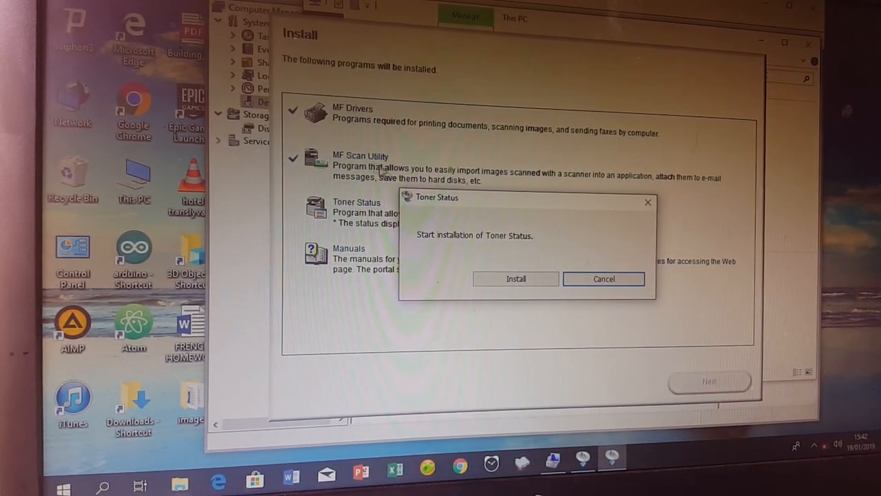
- Install Toner Status and the manuals into the default folder
left_click(516, 279)
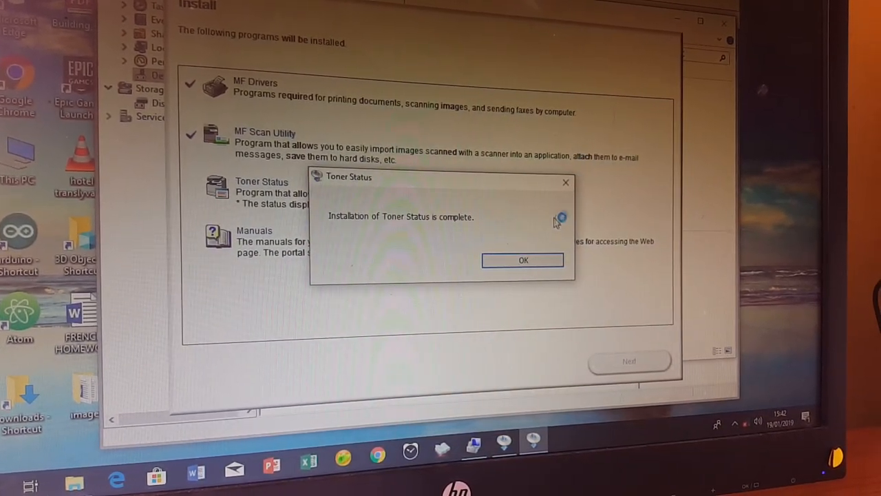
left_click(523, 259)
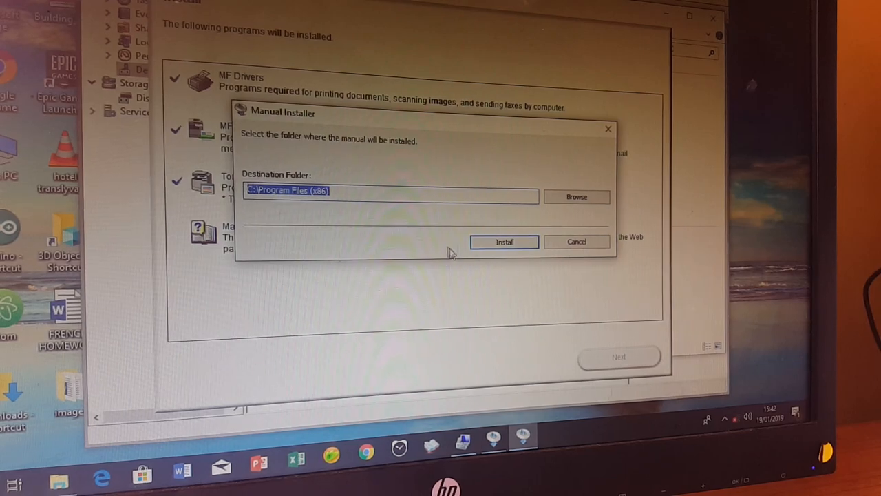
left_click(504, 241)
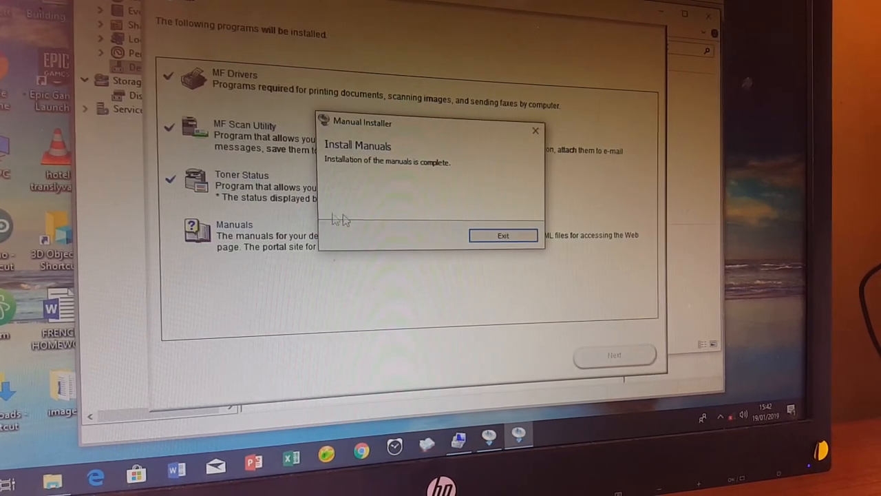
left_click(503, 235)
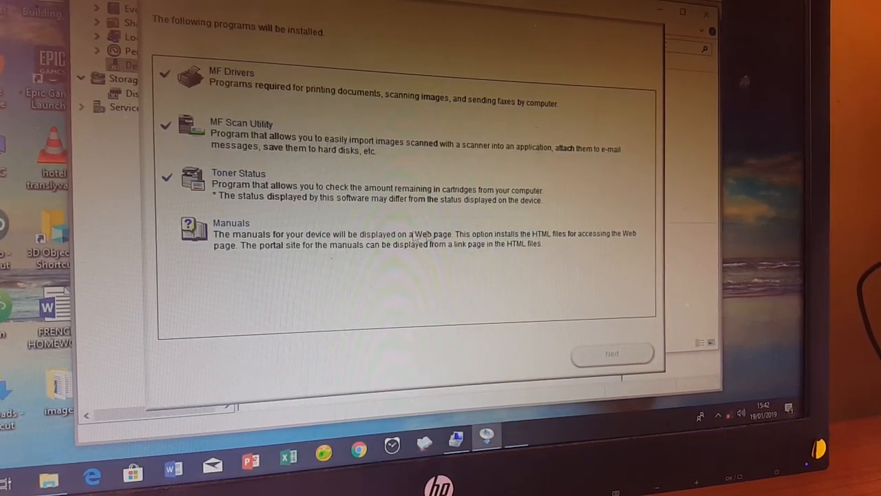
- Accept the Extended Survey Program terms, leaving all four programs installed
left_click(166, 227)
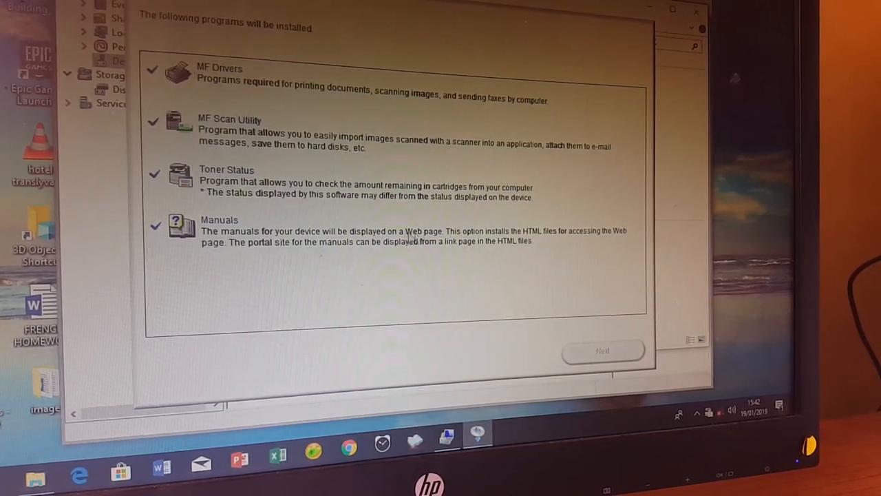
left_click(603, 351)
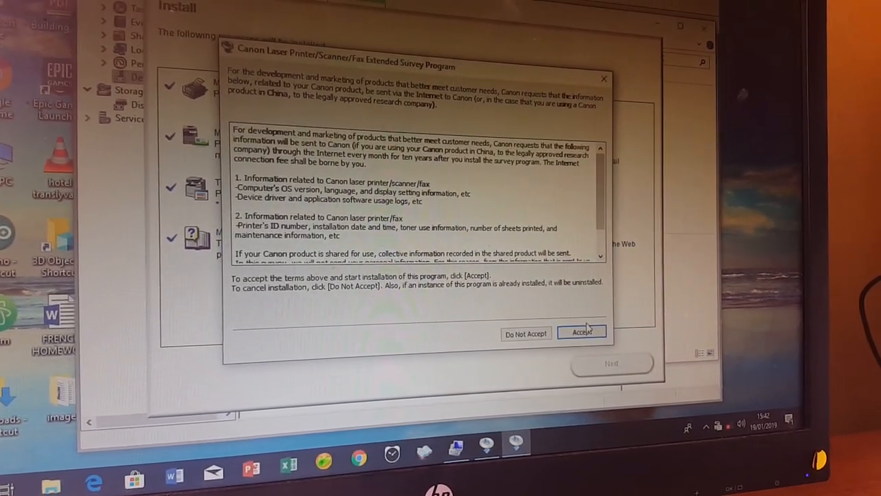
left_click(582, 333)
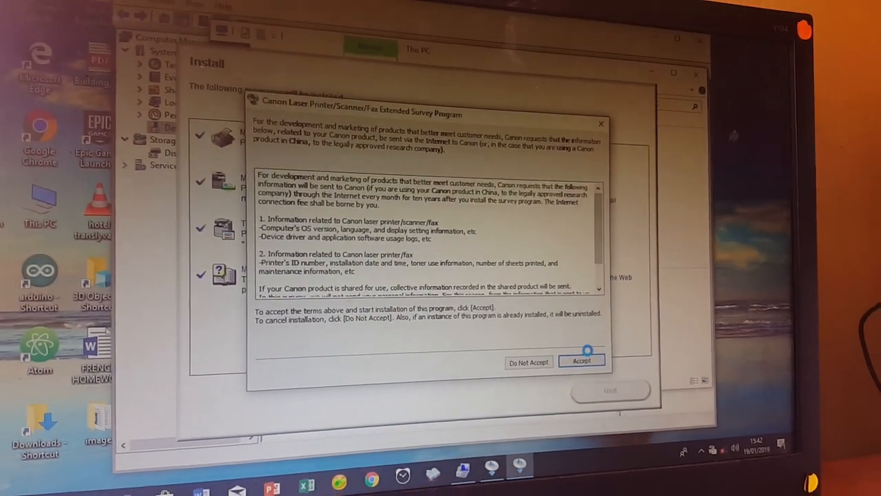
left_click(582, 361)
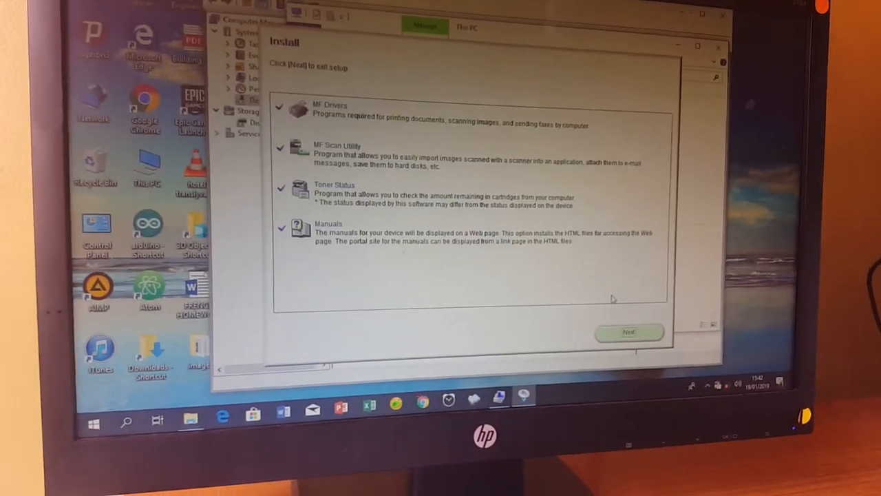
- Exit setup with Restart Computer Now (Recommended) ticked and restart
left_click(627, 332)
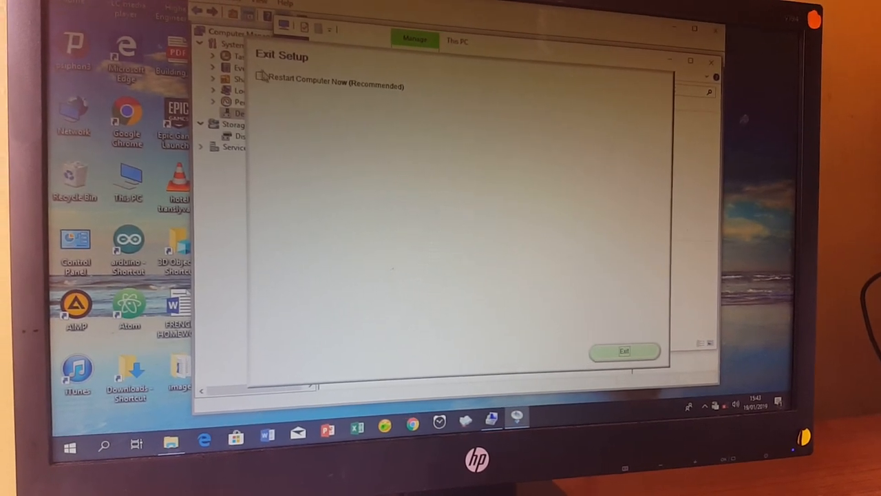
left_click(261, 75)
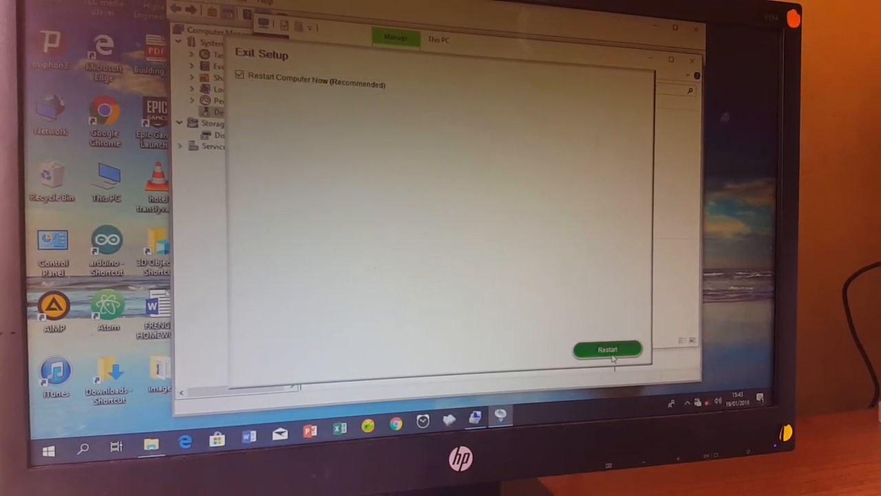
left_click(608, 348)
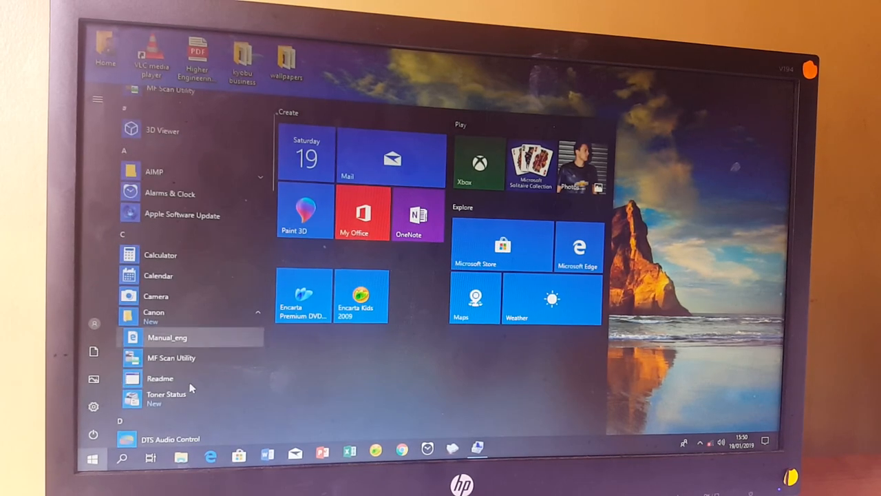
mouse_move(185, 358)
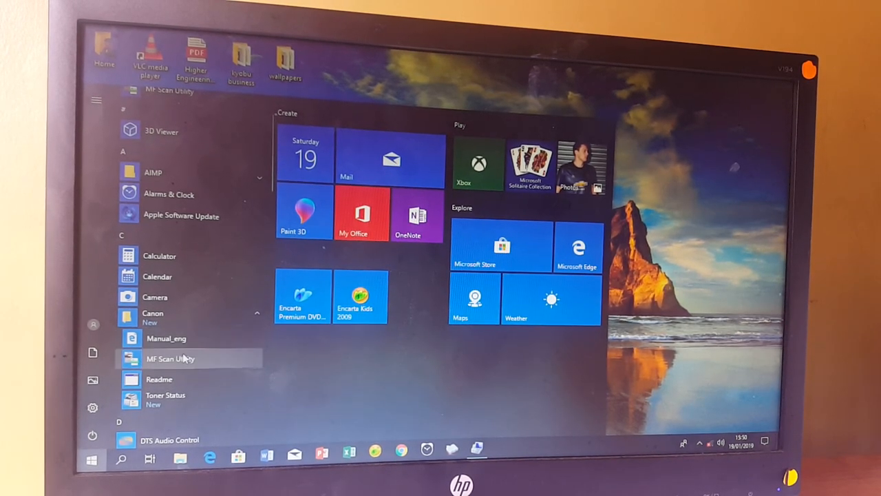
- Launch MF Scan Utility from the Canon Start menu group and start ScanGear
left_click(171, 358)
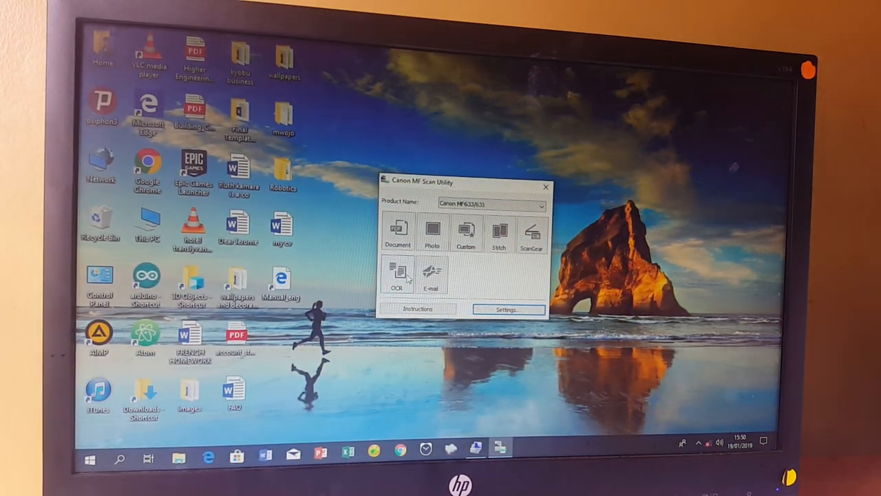
mouse_move(533, 234)
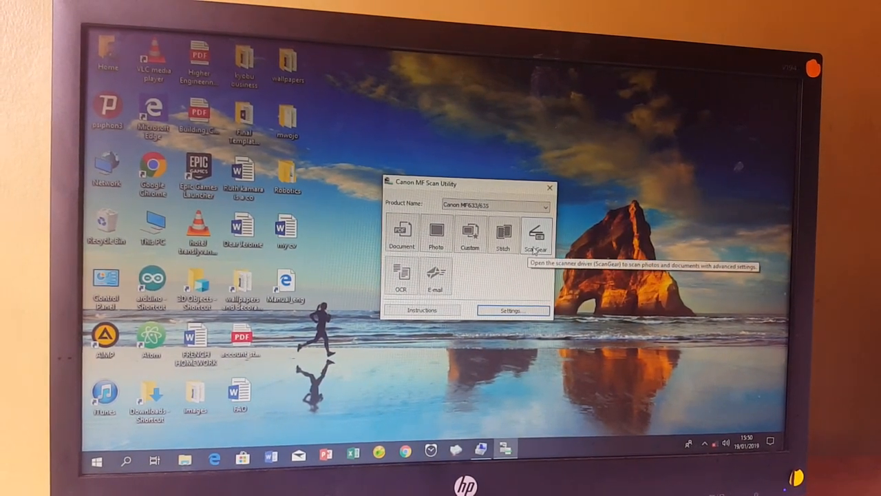
left_click(536, 234)
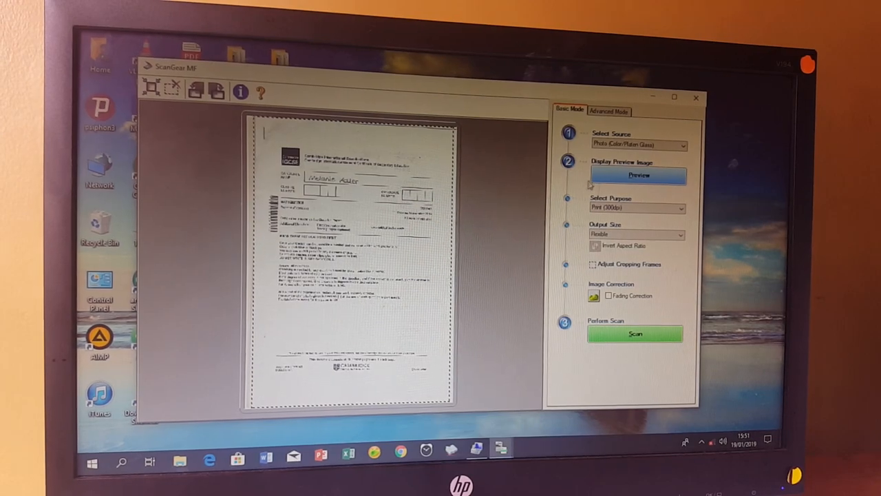
- Preview the IGCSE form on the platen glass, then scan it in Basic Mode
left_click(635, 333)
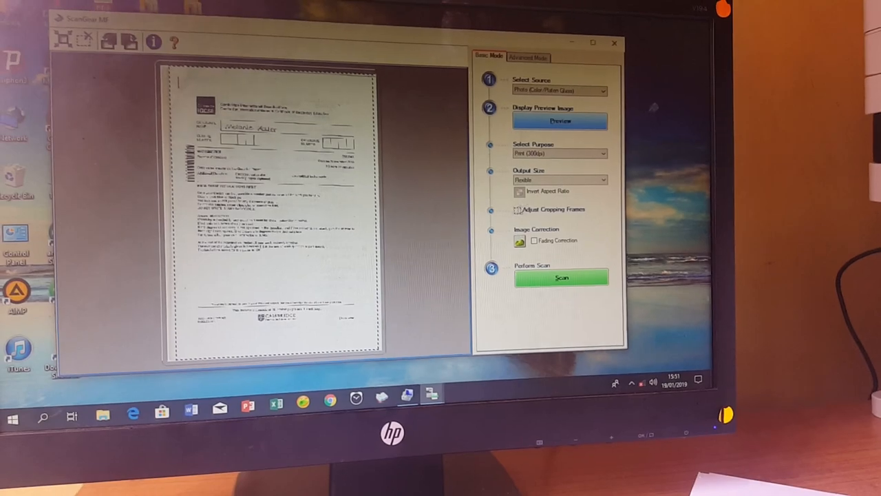
left_click(561, 277)
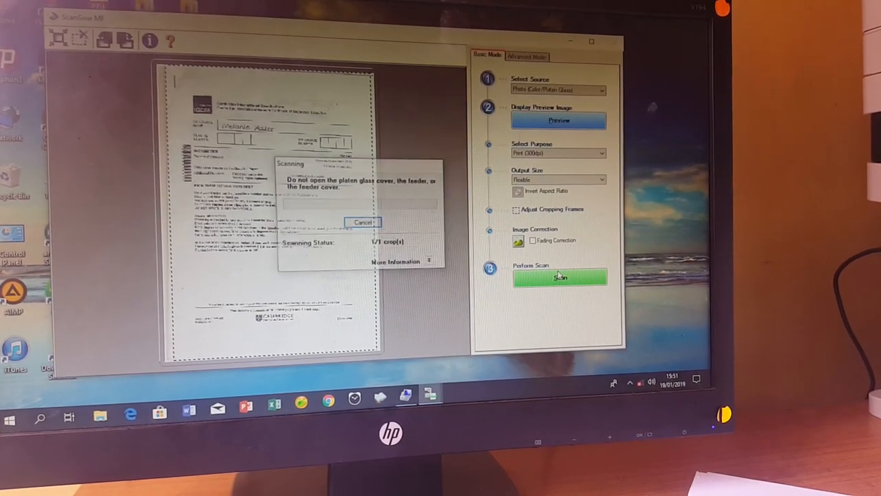